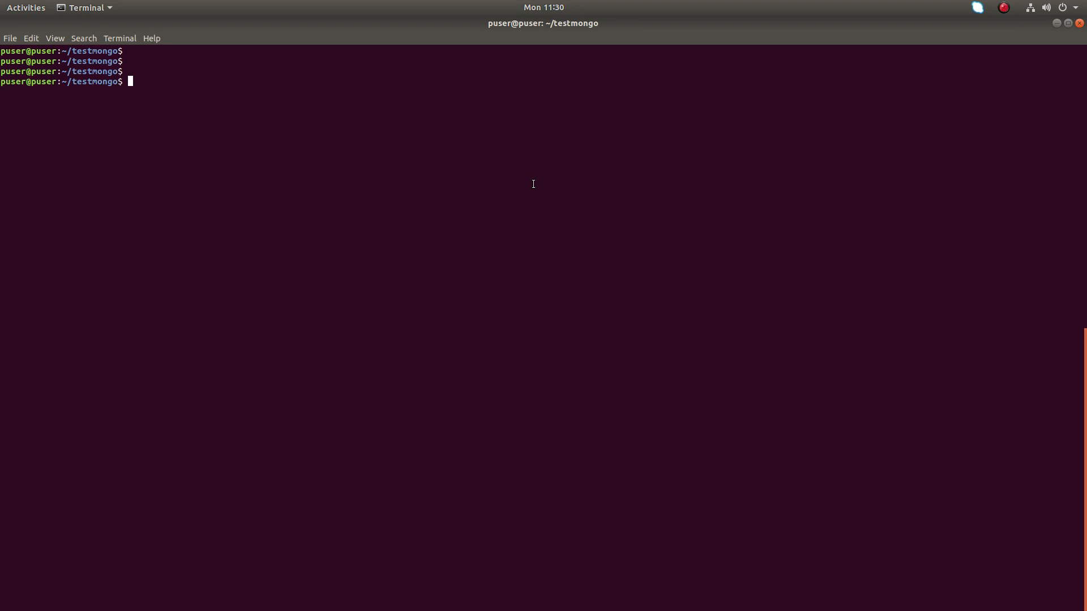
# Start the mongo shell and list databases, highlighting mediadb among admin, config, local, np and testdb1.
pyautogui.write('m')
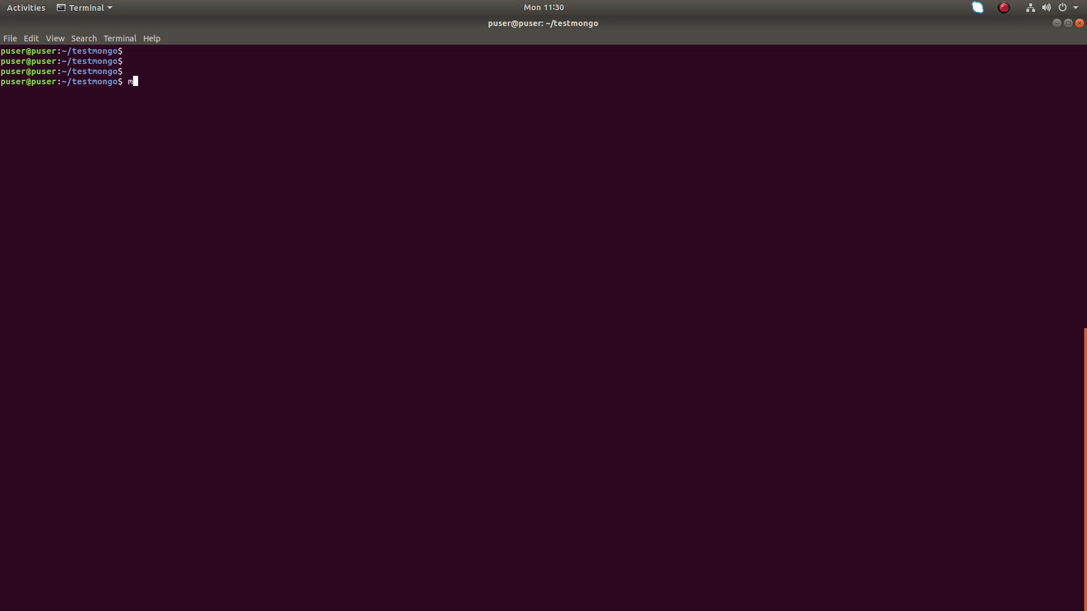
pyautogui.write('ongo')
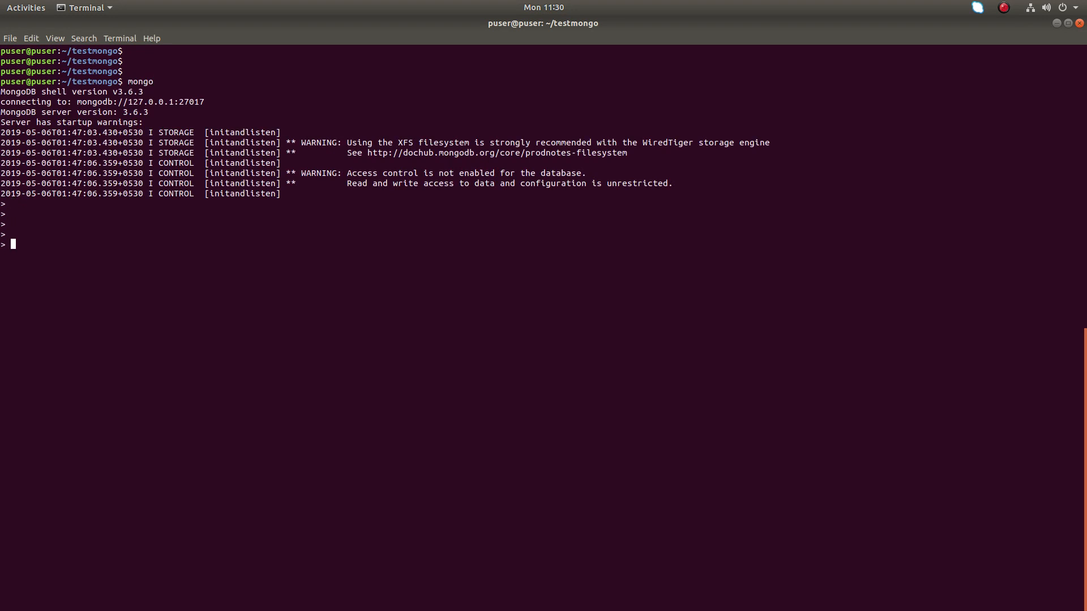
pyautogui.write('show dbs;')
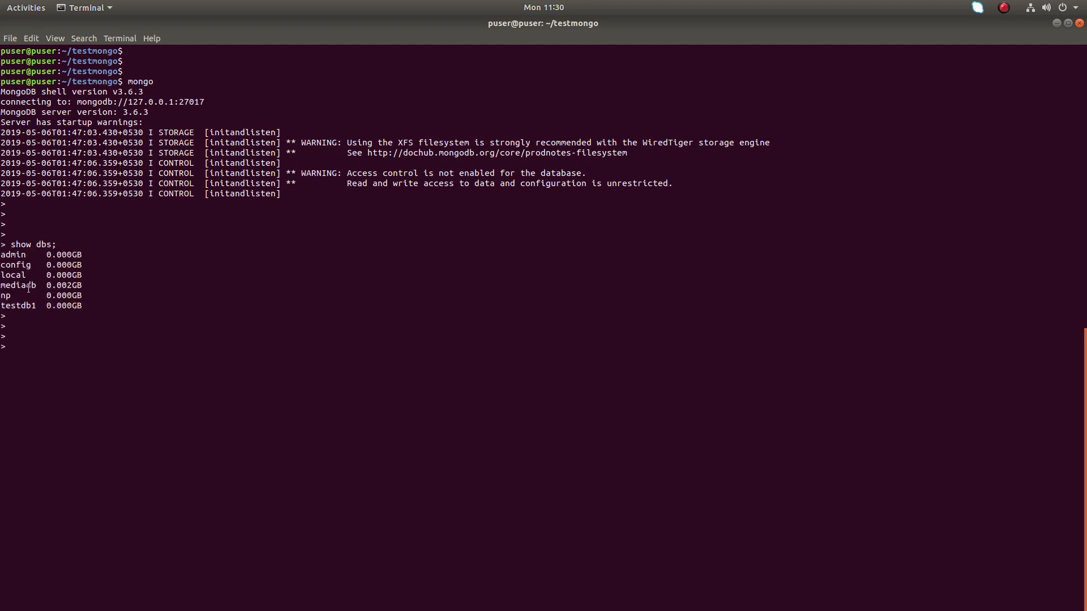
pyautogui.doubleClick(17, 285)
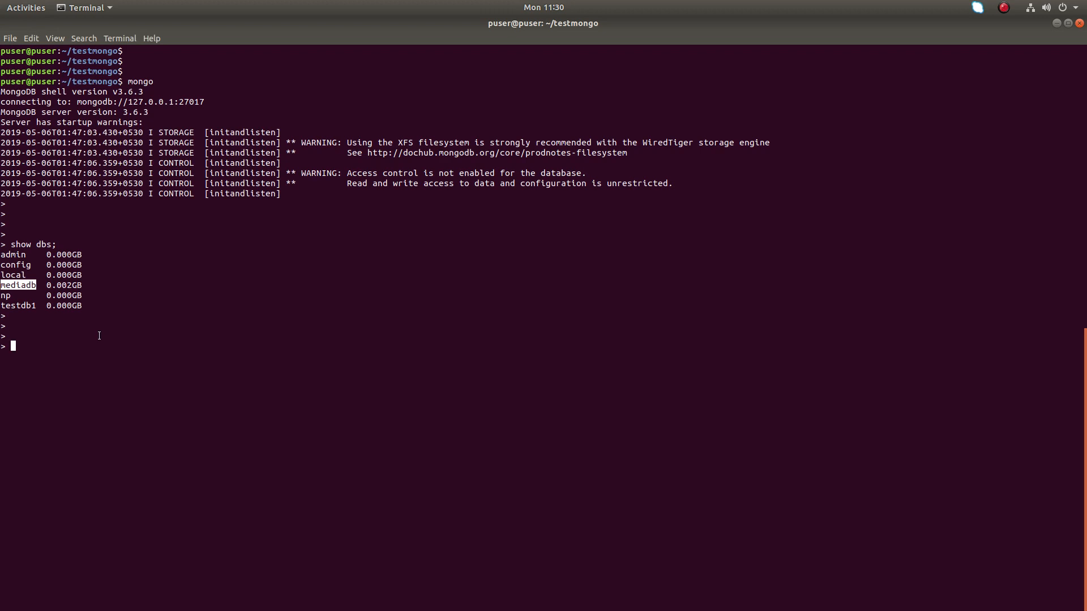
pyautogui.moveTo(41, 14)
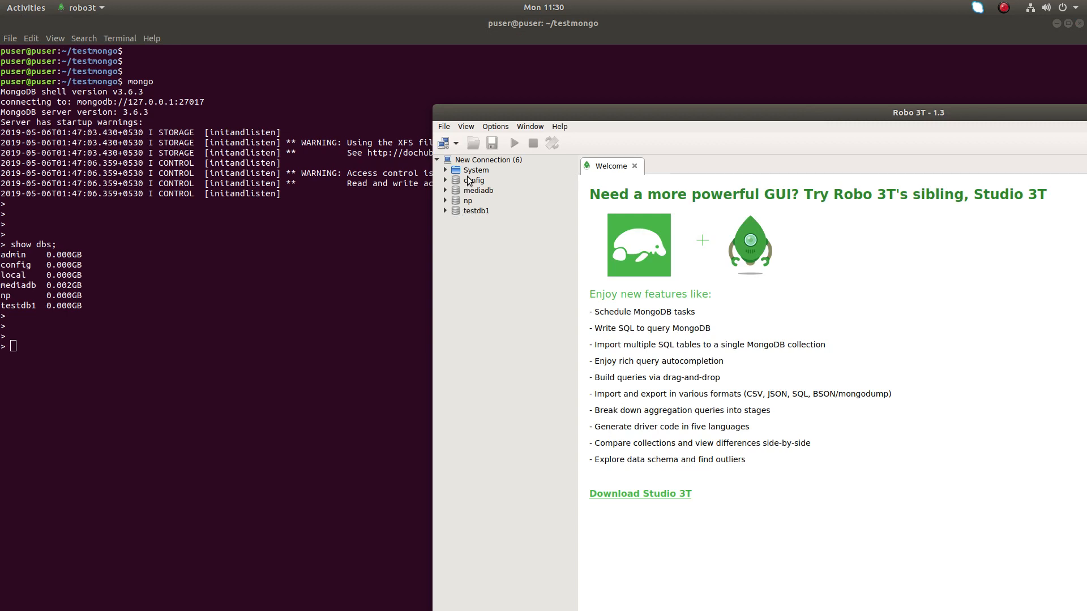
pyautogui.moveTo(479, 187)
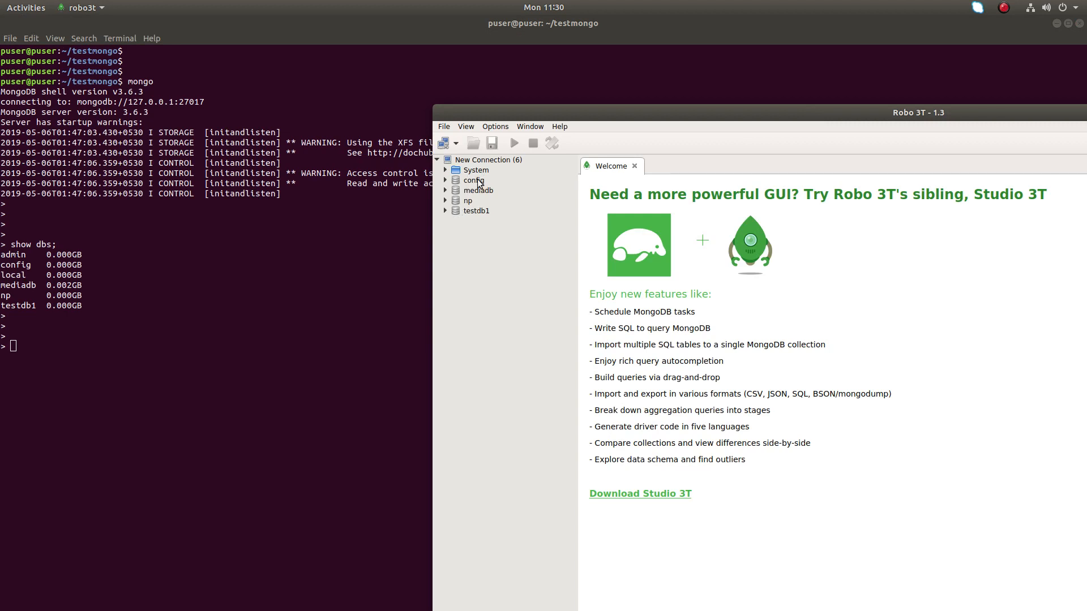
pyautogui.moveTo(490, 195)
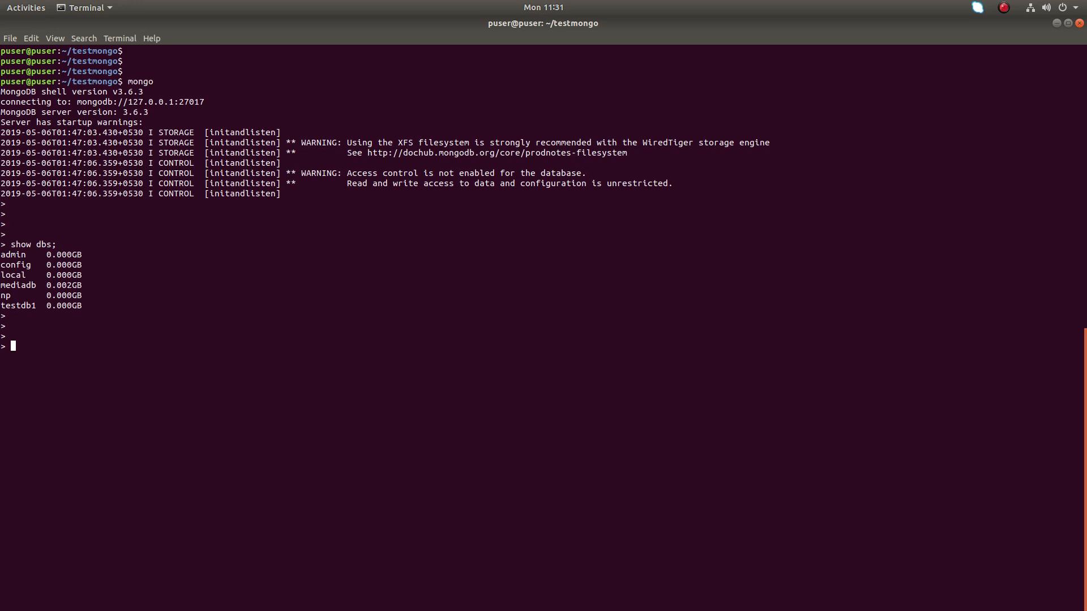
# Run db.copyDatabase("mediadb","mediadb1","localhost") and begin listing databases to see mediadb1.
pyautogui.write('db.copyDatabase("mediadb","mediadb1","localhost")')
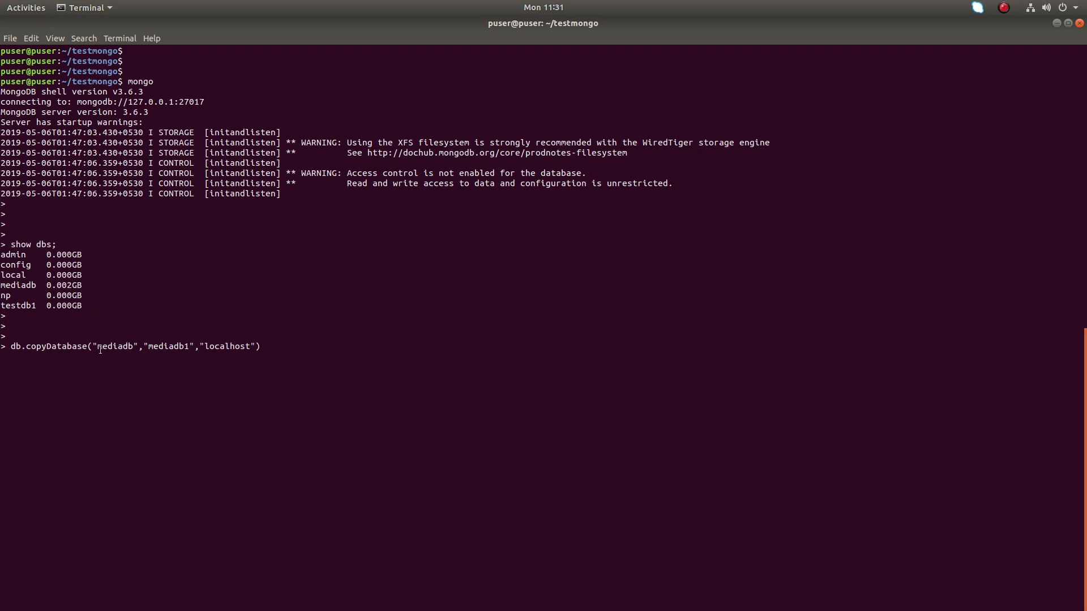
pyautogui.doubleClick(114, 347)
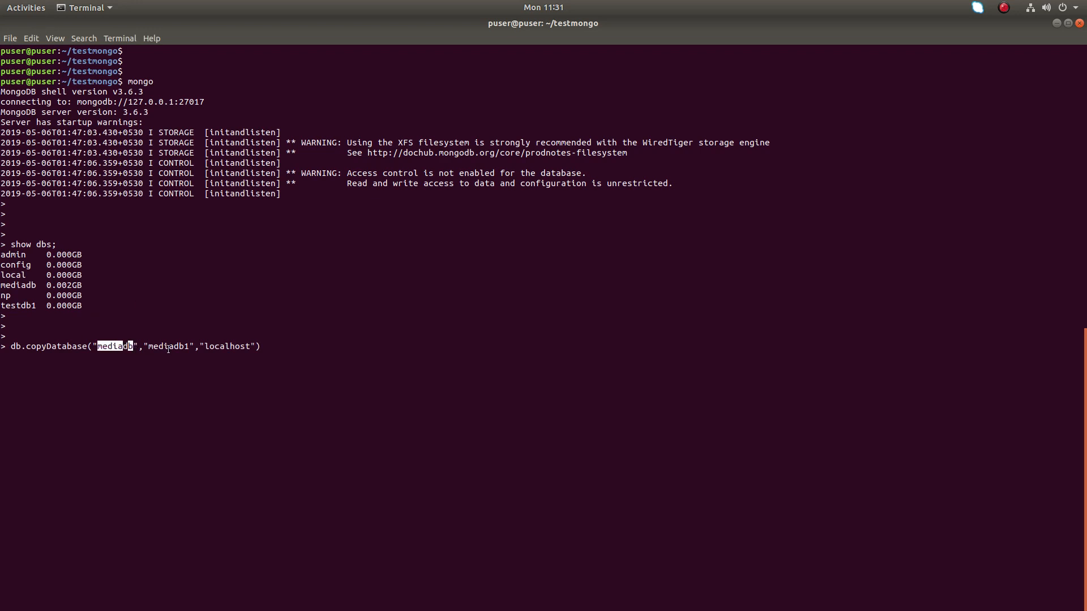
pyautogui.doubleClick(170, 346)
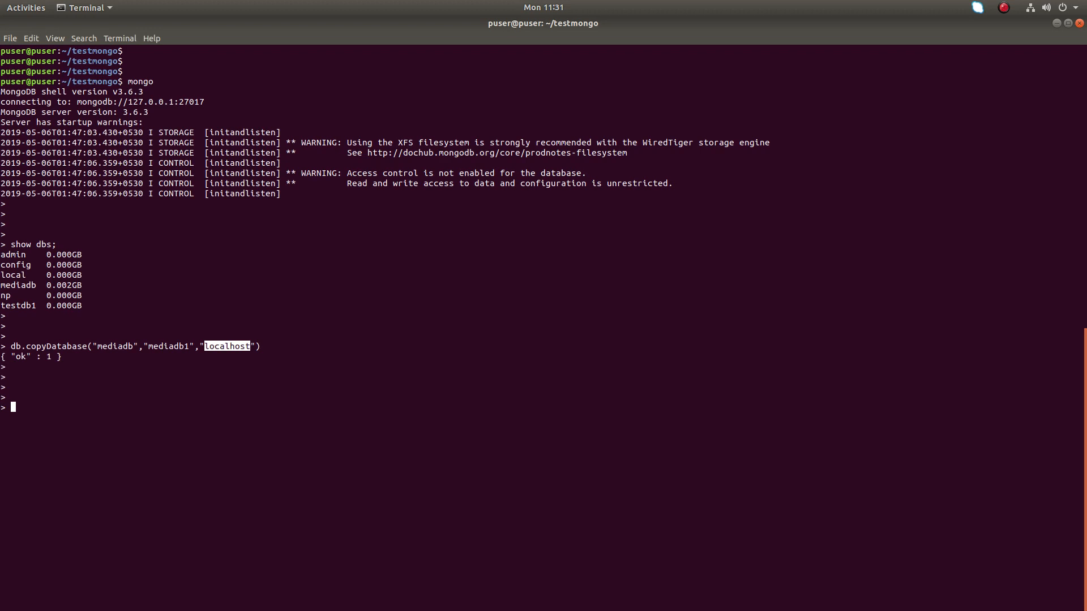
pyautogui.write('show dbs;')
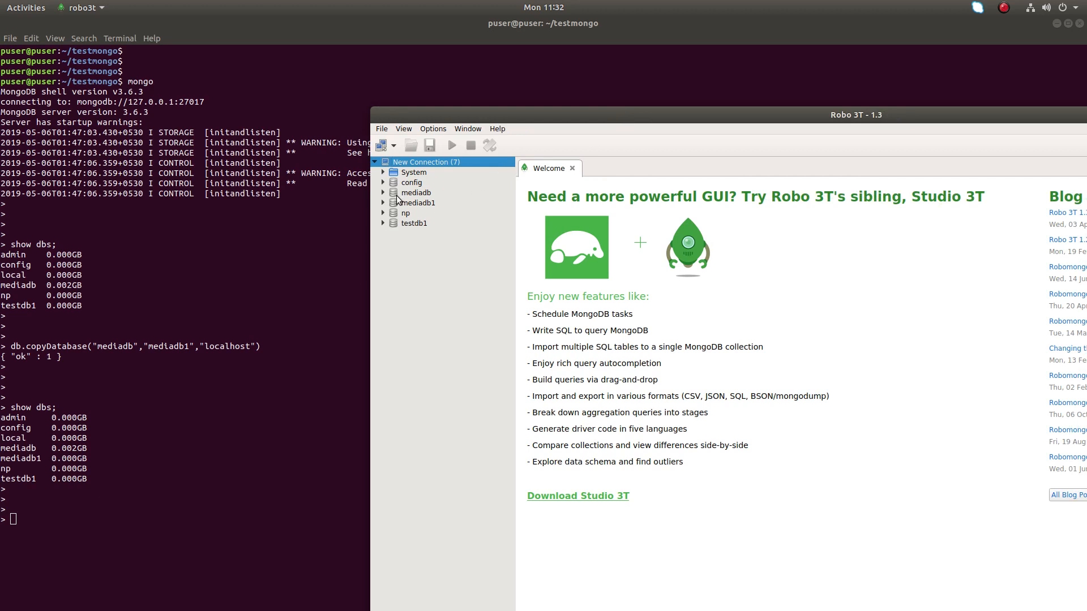
pyautogui.moveTo(427, 203)
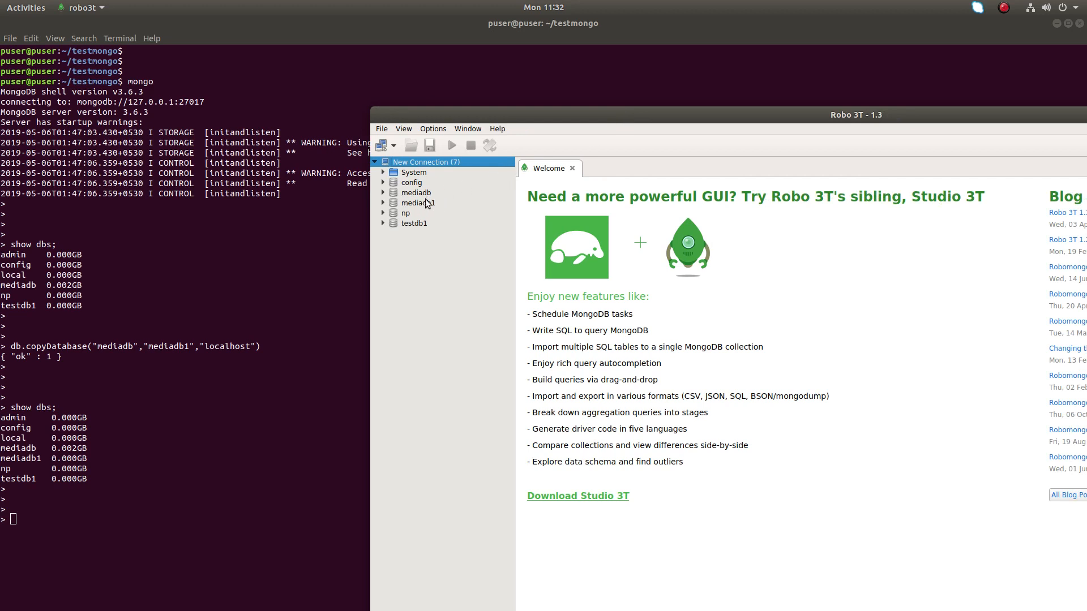
# View the documents of mediadb's media collection with find({}).
pyautogui.click(384, 203)
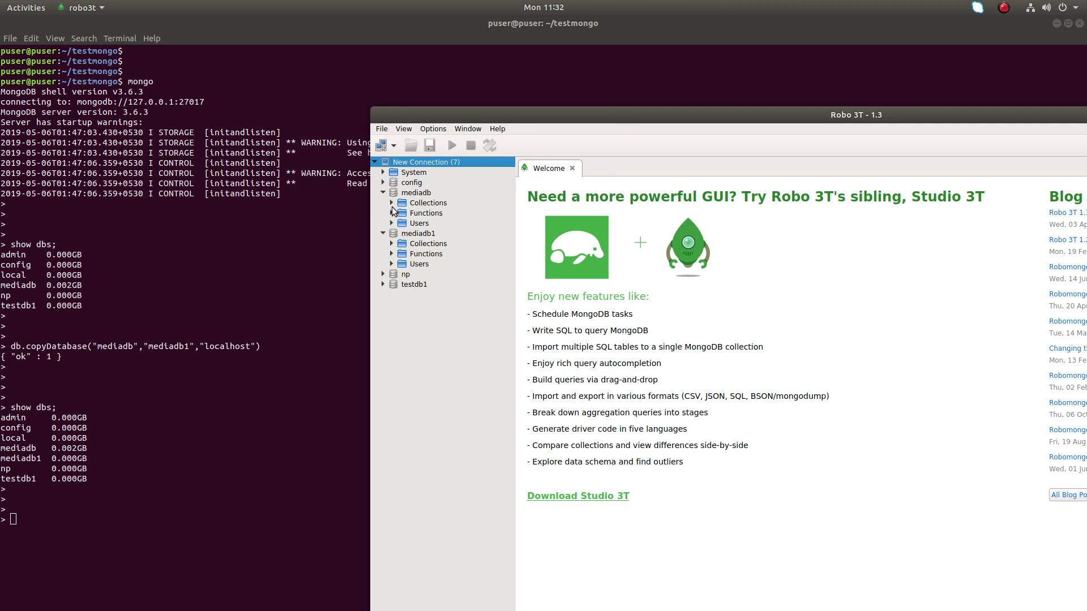
pyautogui.click(393, 203)
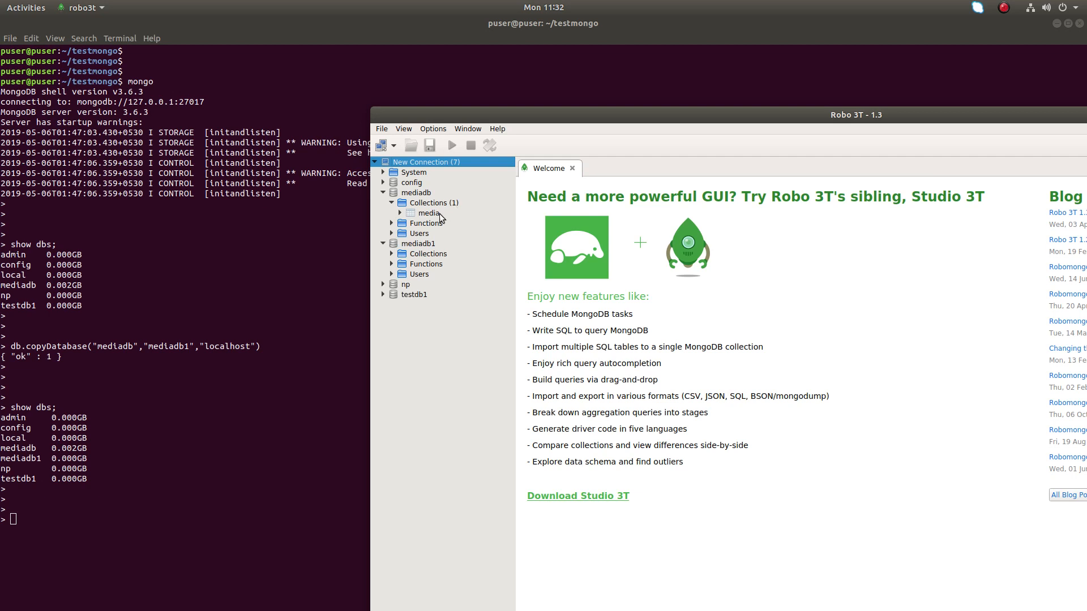
pyautogui.doubleClick(428, 213)
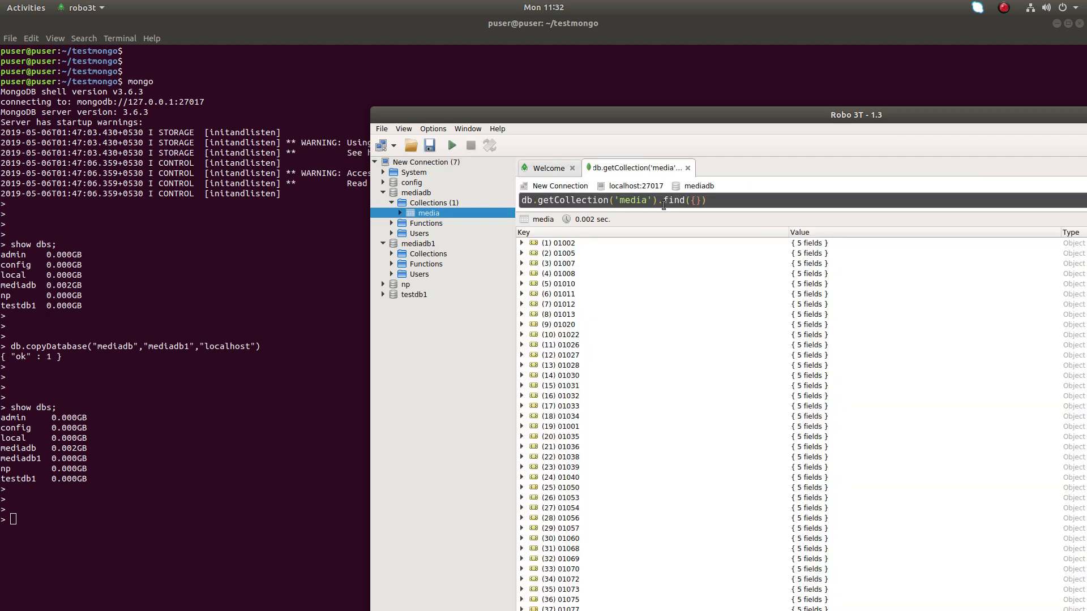
pyautogui.moveTo(594, 342)
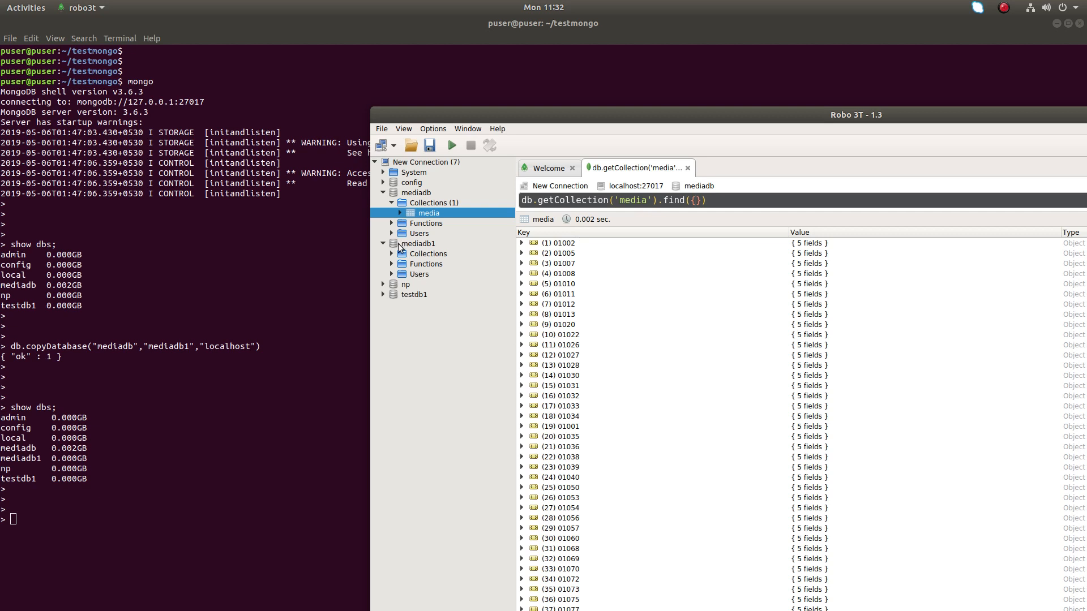
pyautogui.moveTo(441, 262)
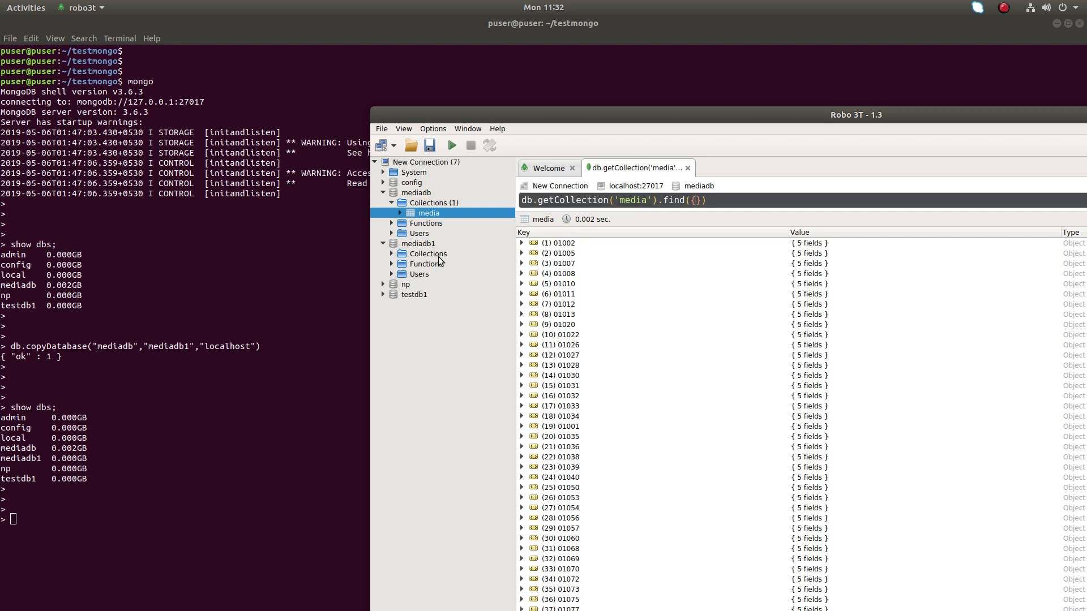
# View mediadb1's media collection documents to confirm they match, then close the tabs and collapse the trees.
pyautogui.click(433, 252)
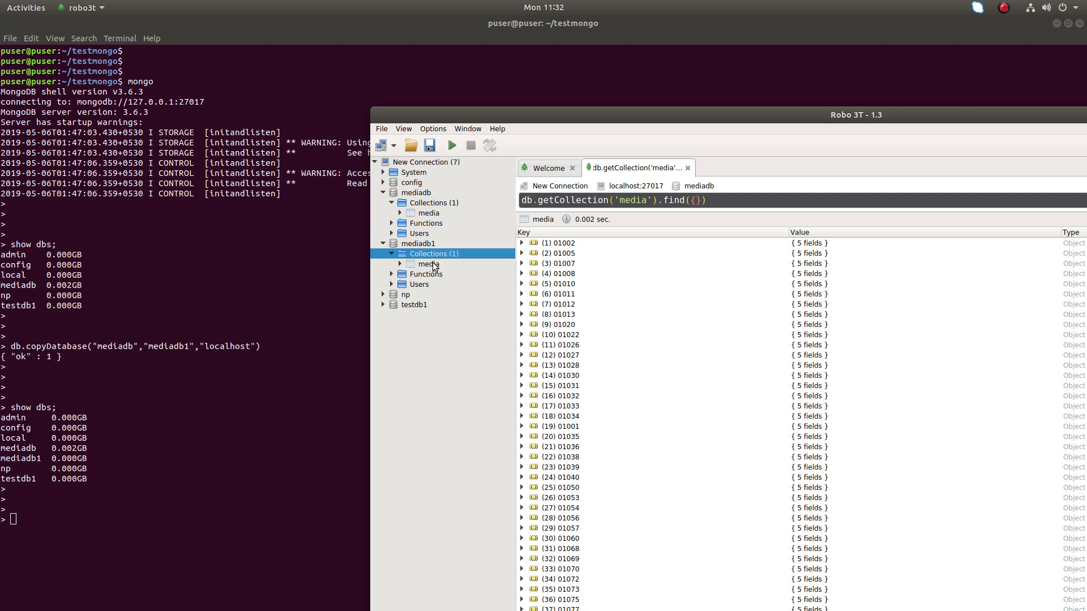
pyautogui.doubleClick(428, 263)
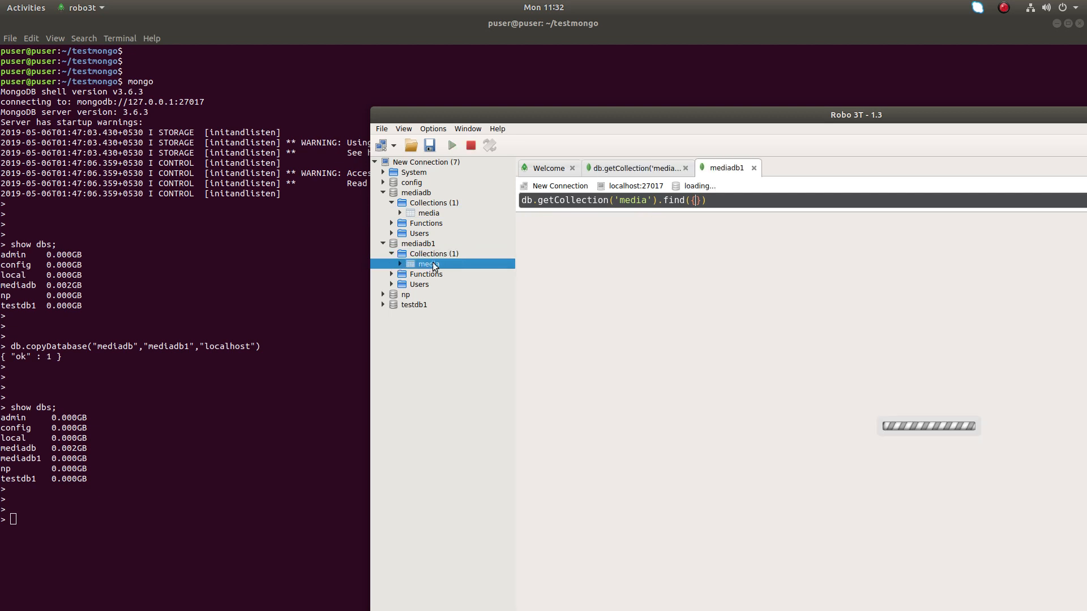
pyautogui.click(452, 145)
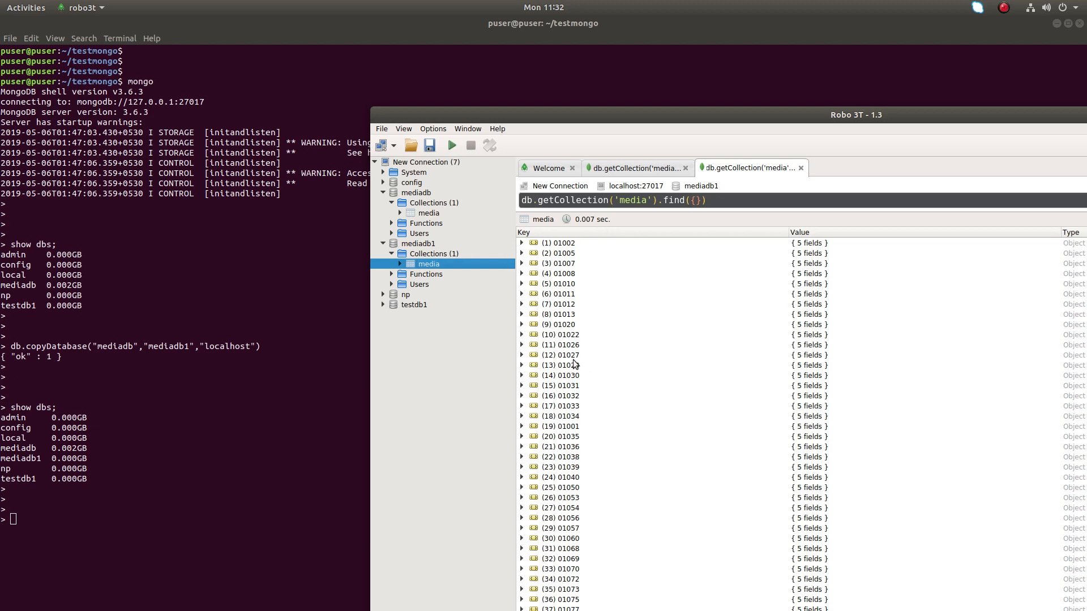
pyautogui.moveTo(421, 201)
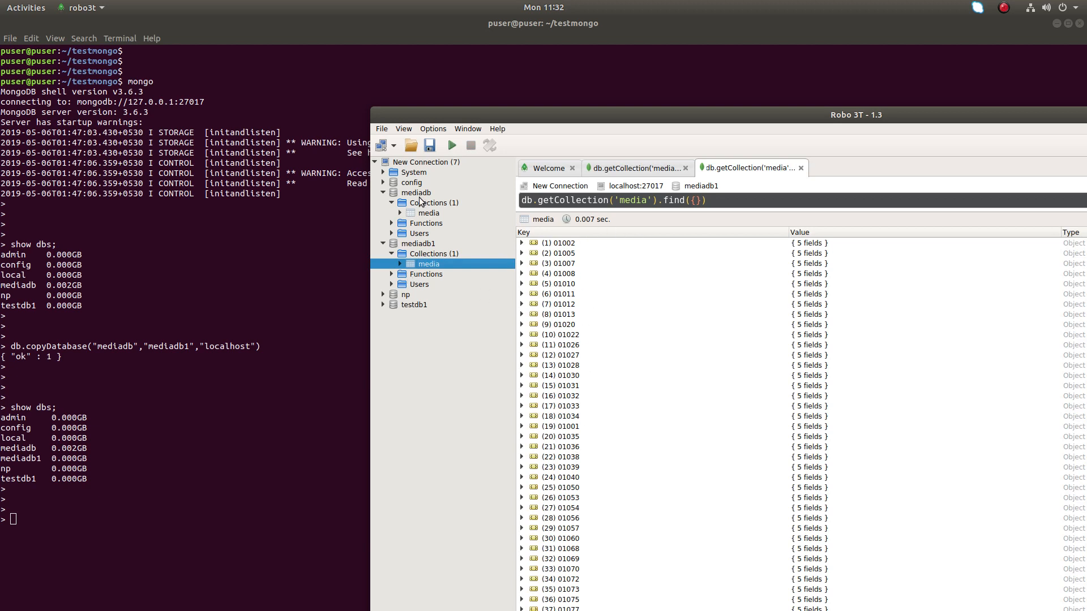
pyautogui.click(416, 193)
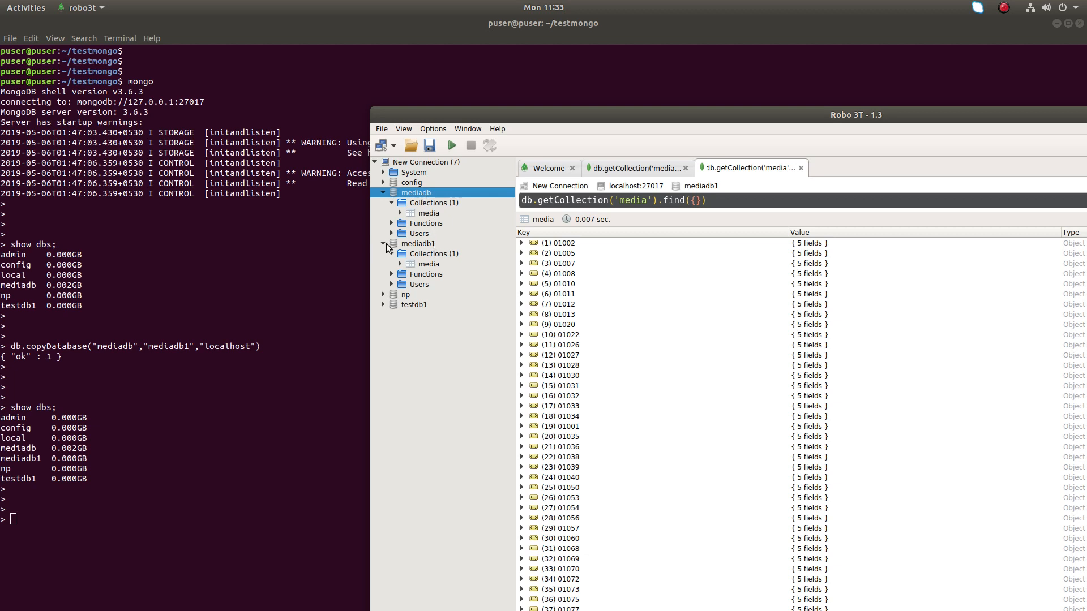
pyautogui.click(385, 243)
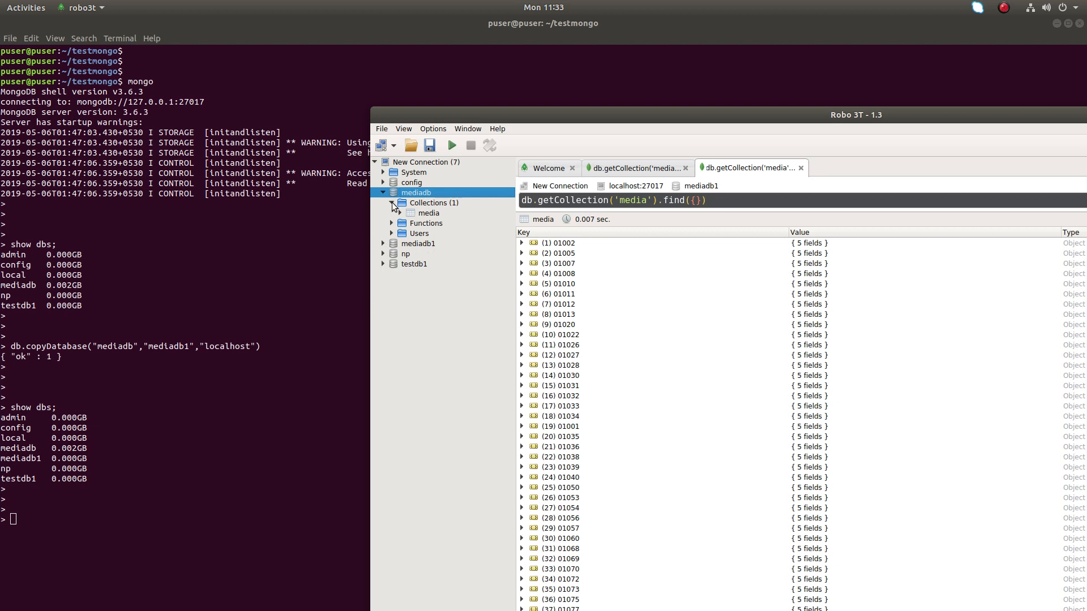
pyautogui.click(383, 193)
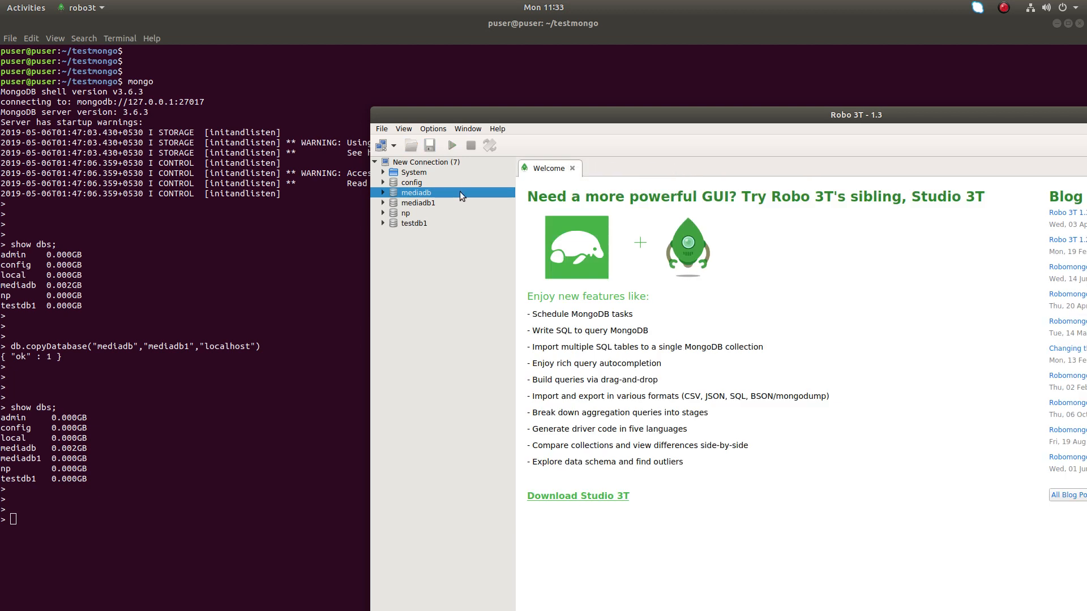
# Drop the mediadb database via its context menu and confirm with Yes.
pyautogui.rightClick(415, 193)
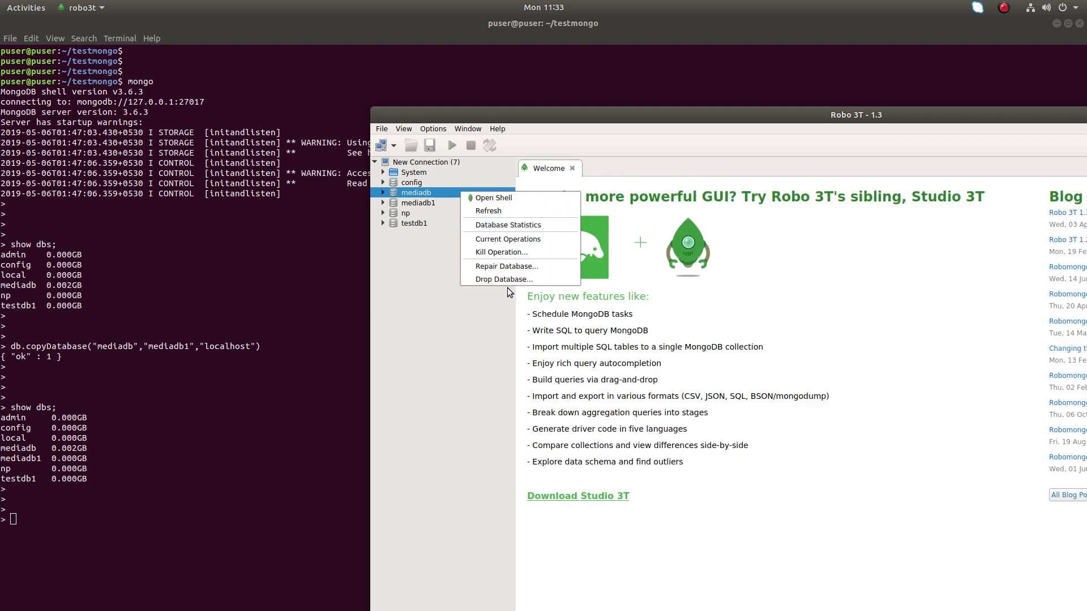
pyautogui.moveTo(503, 280)
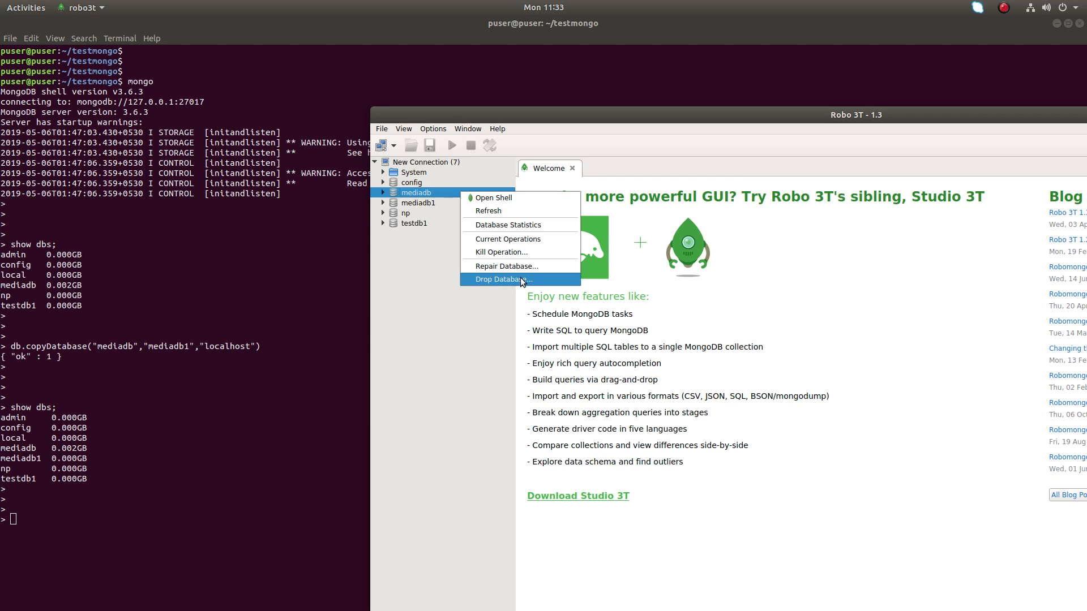
pyautogui.click(502, 280)
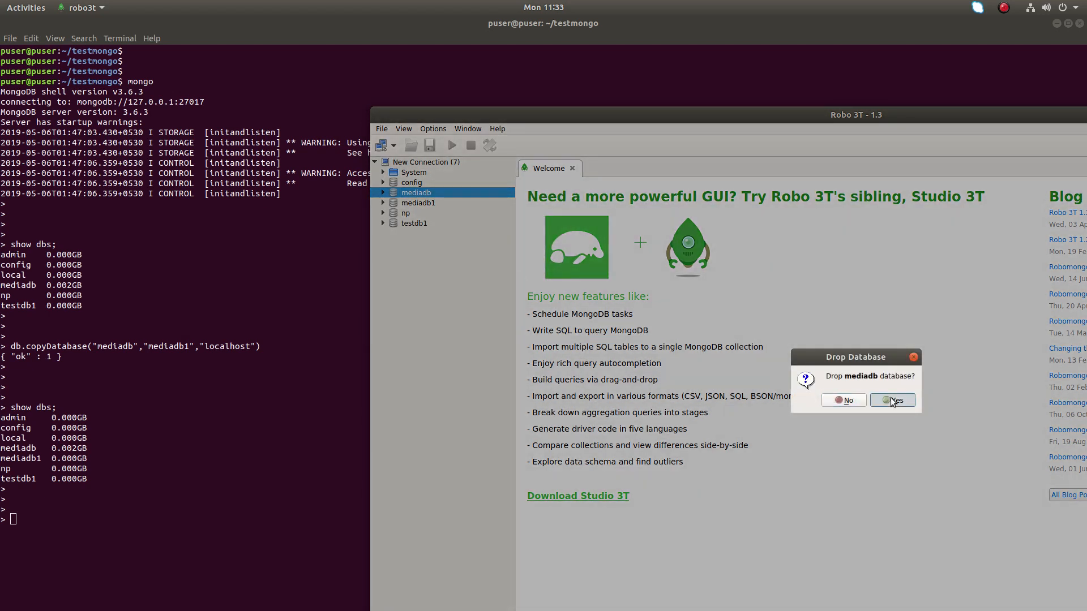
pyautogui.click(893, 400)
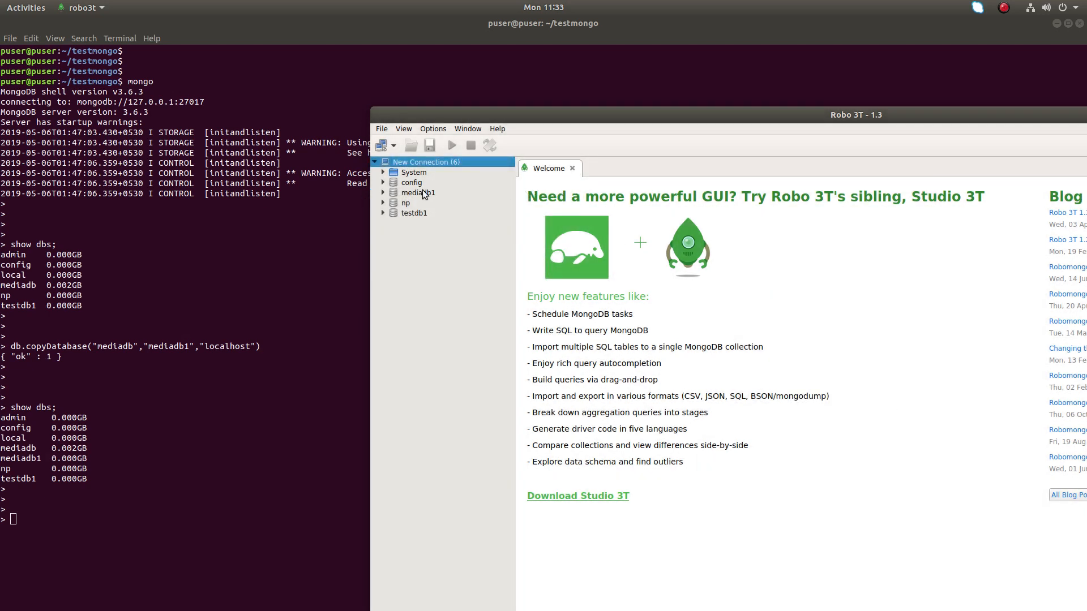
# Expand the remaining mediadb1 and view its media collection documents.
pyautogui.click(415, 192)
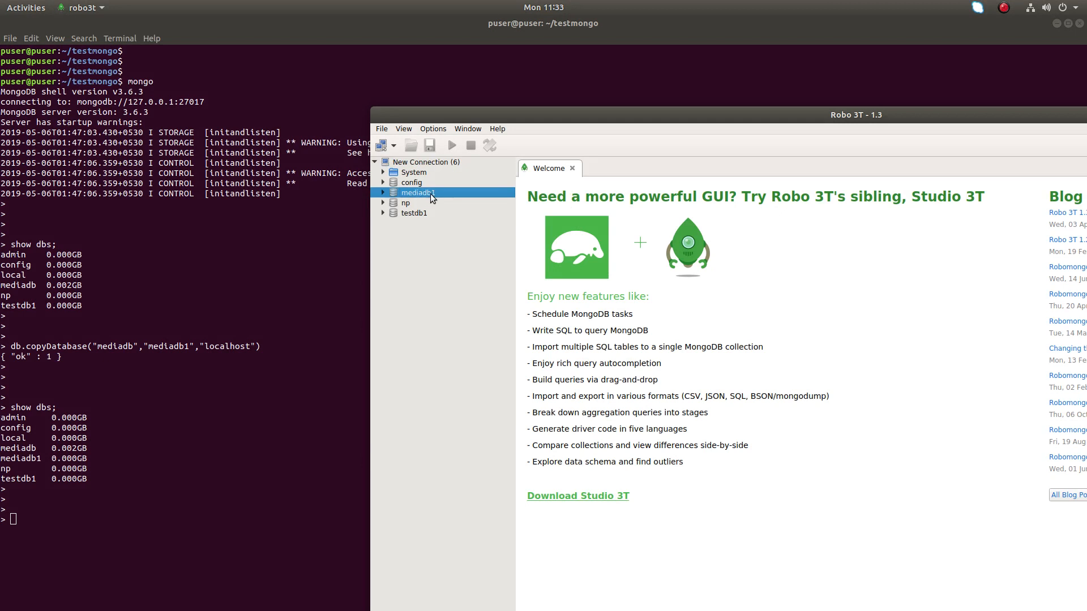
pyautogui.click(383, 193)
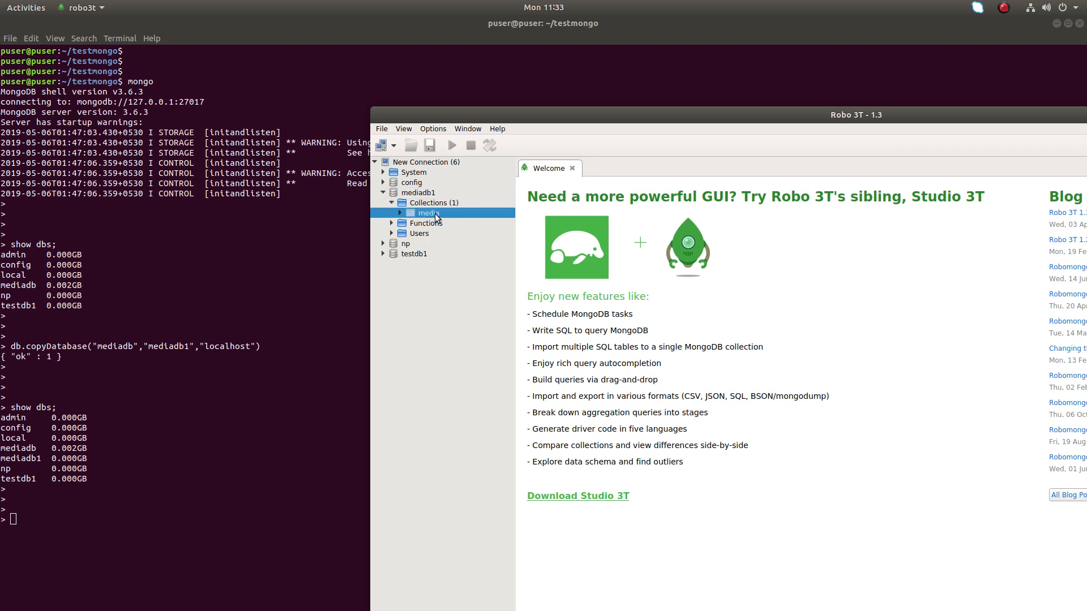
pyautogui.doubleClick(428, 212)
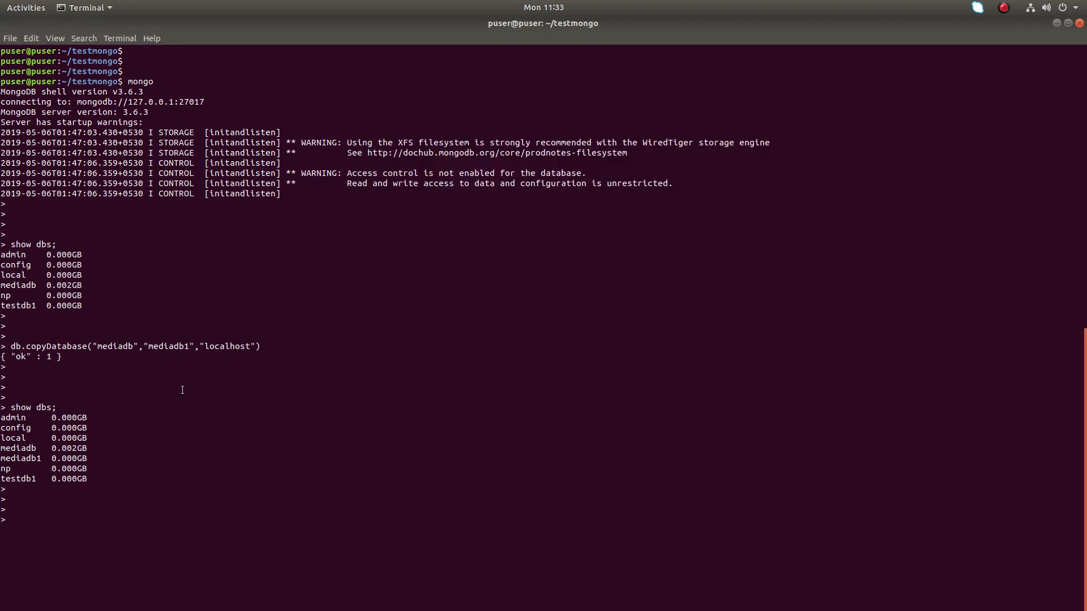
# Begin entering the show dbs command at the mongo prompt.
pyautogui.write('show b')
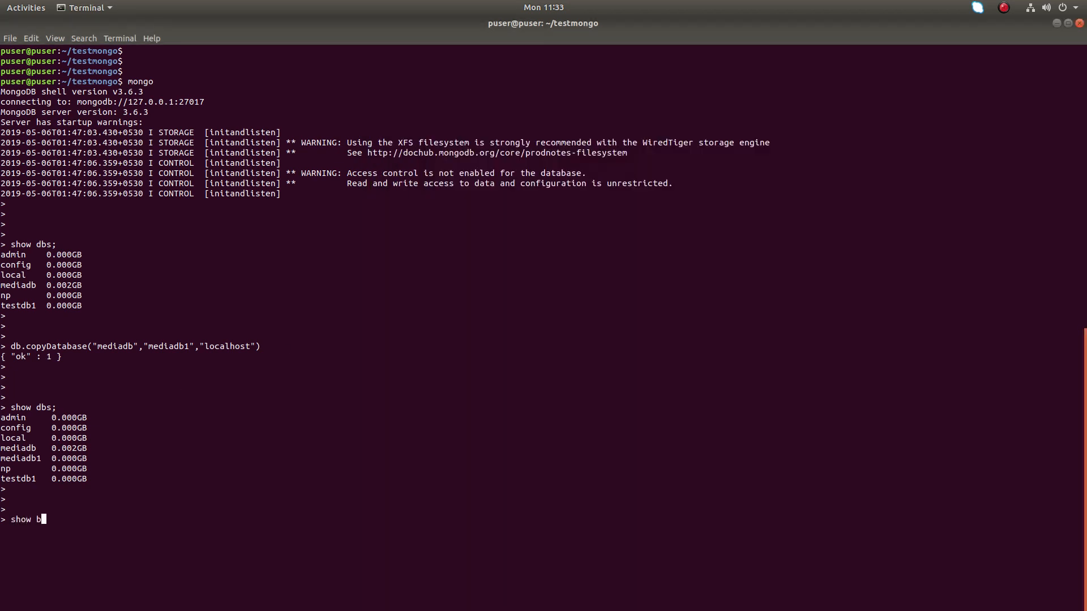